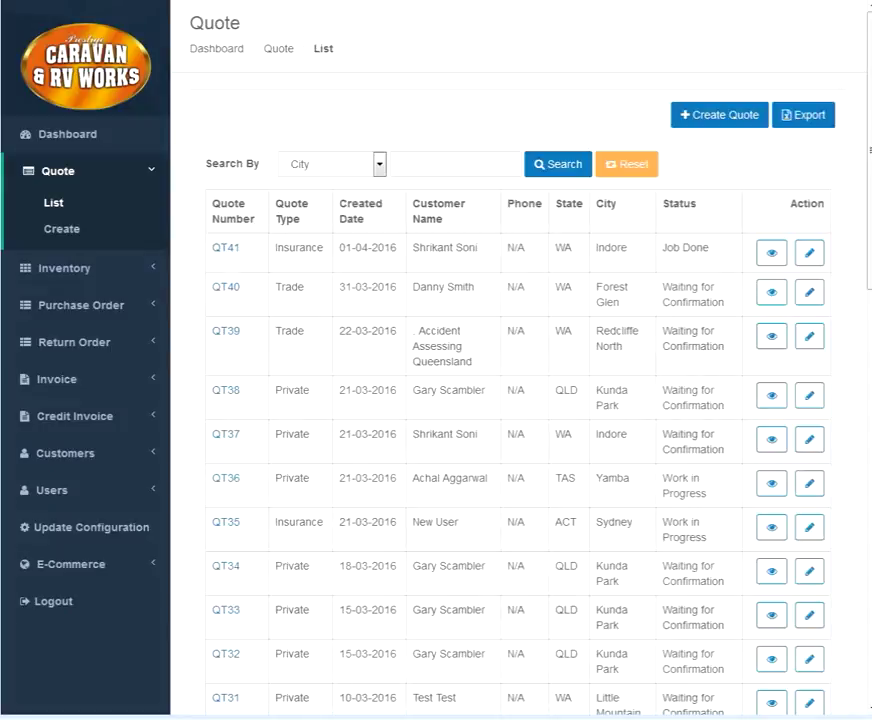
pyautogui.moveTo(490, 289)
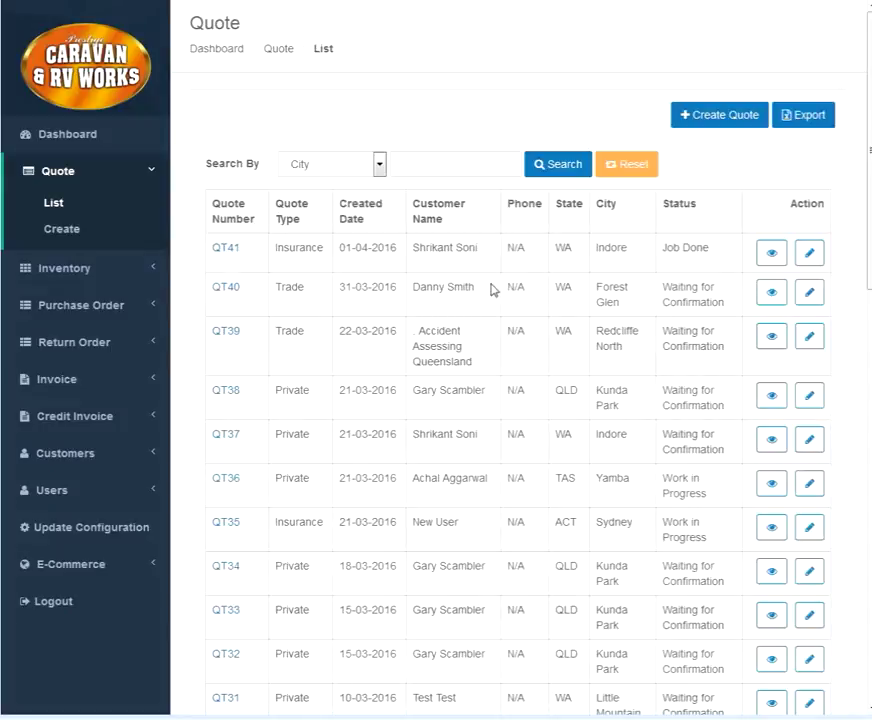
pyautogui.moveTo(227, 268)
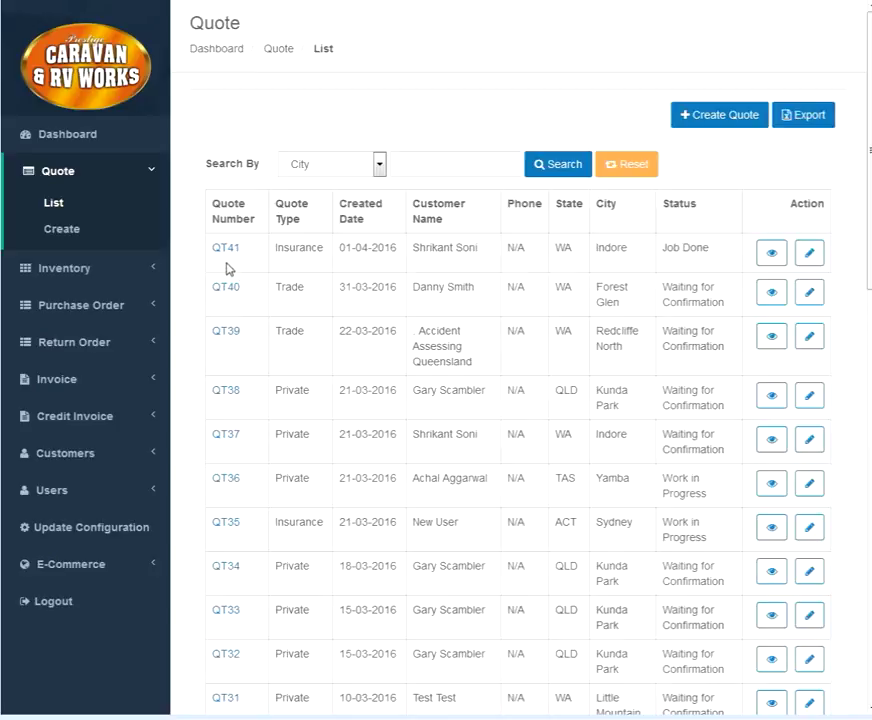
pyautogui.moveTo(358, 262)
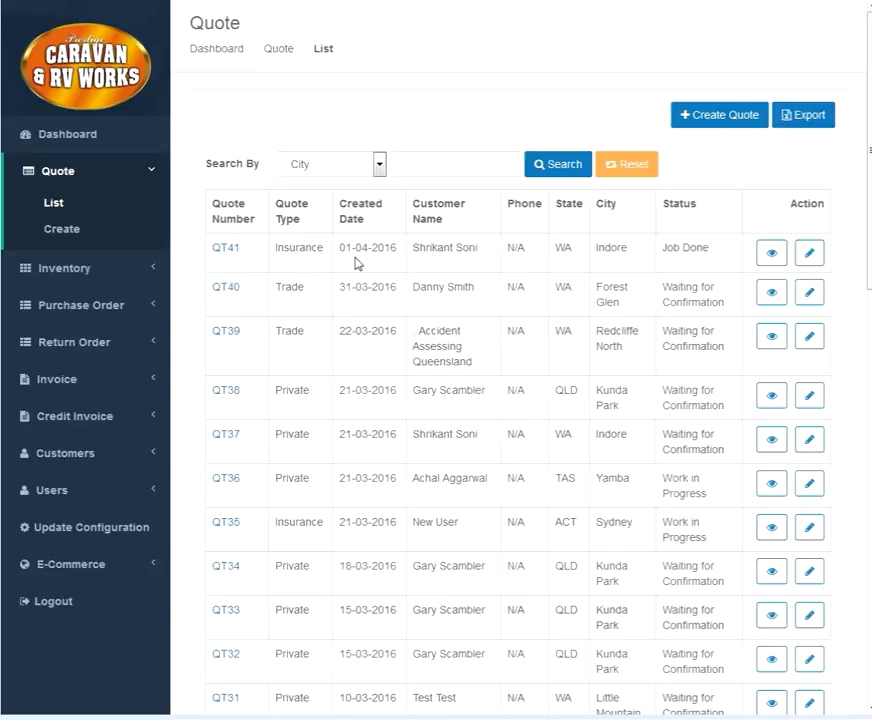
pyautogui.moveTo(488, 271)
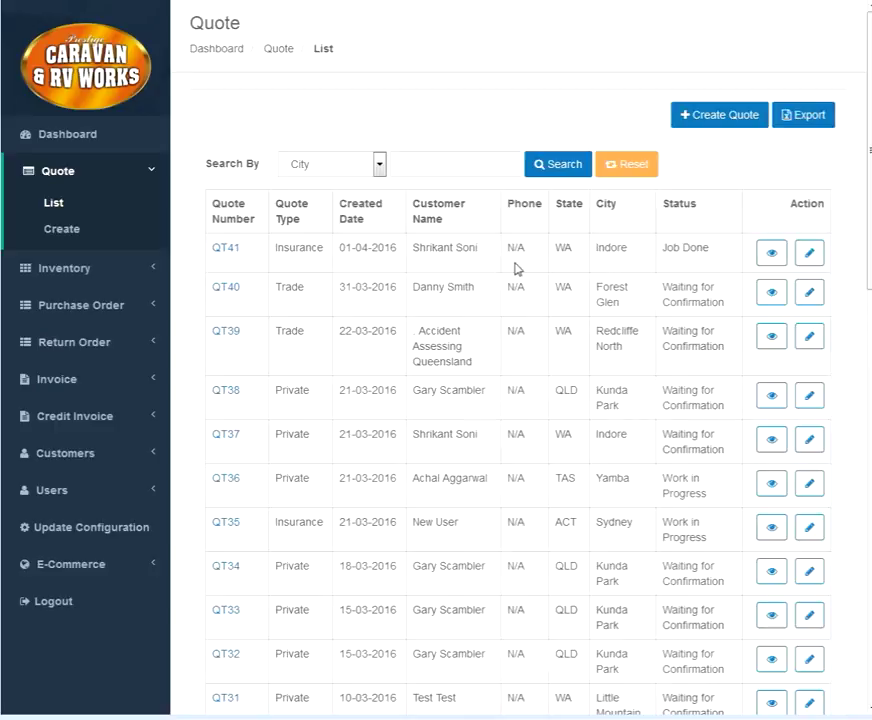
pyautogui.moveTo(670, 268)
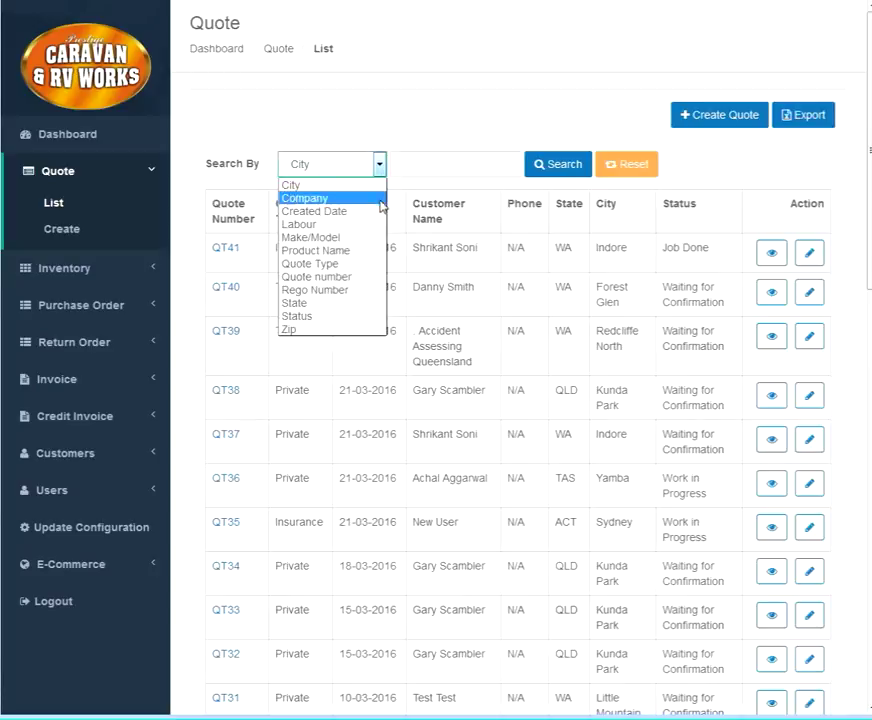
pyautogui.moveTo(312, 237)
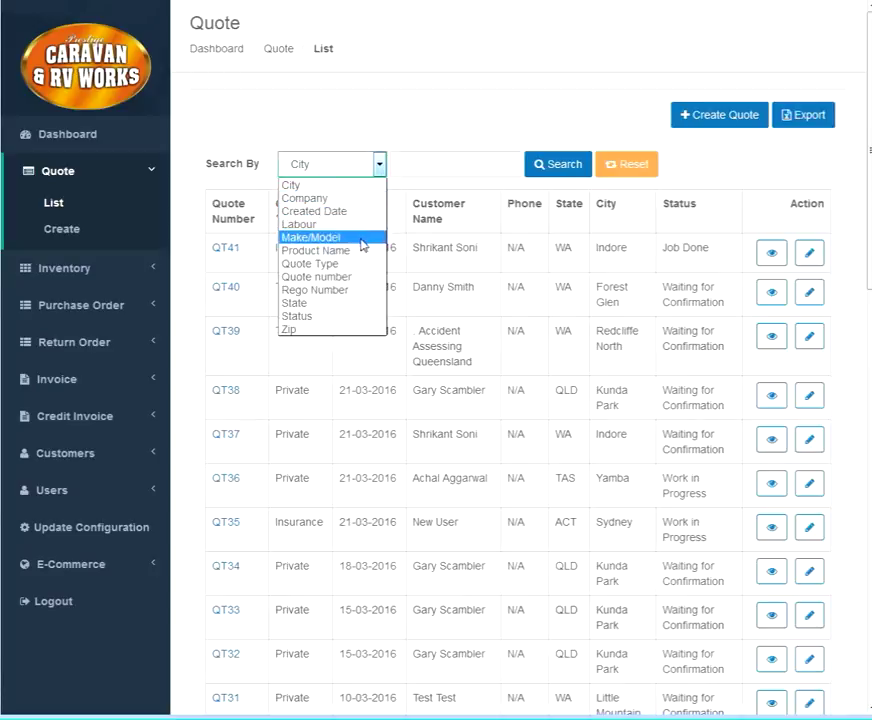
pyautogui.moveTo(311, 263)
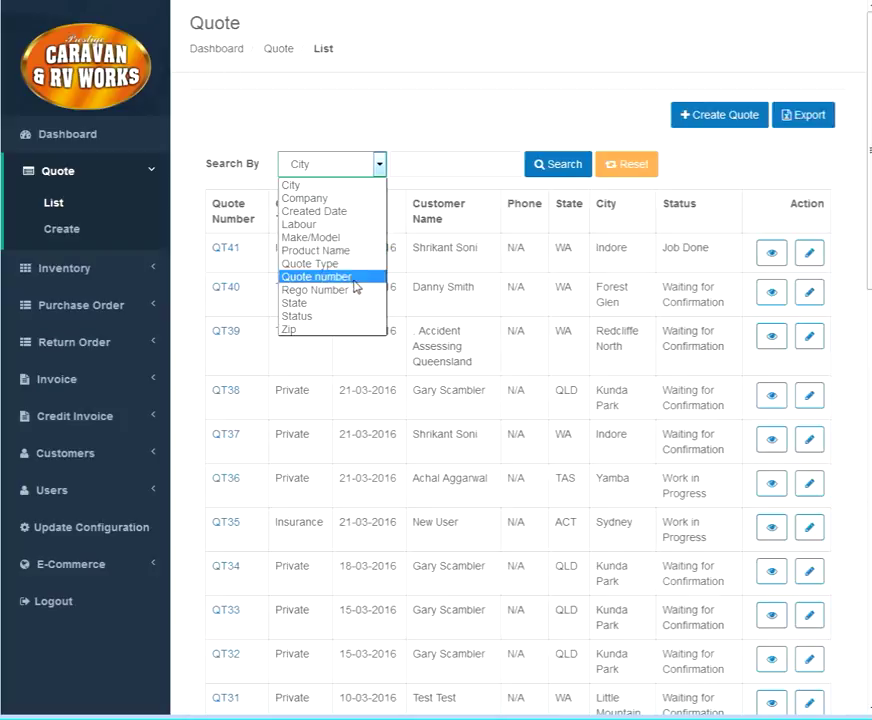
pyautogui.moveTo(321, 330)
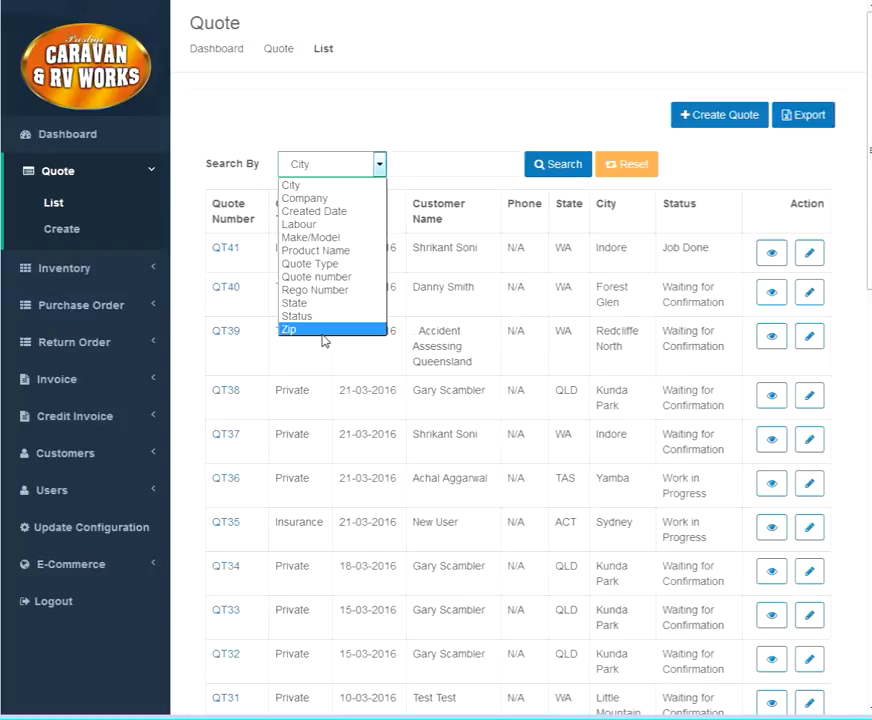
pyautogui.moveTo(305, 198)
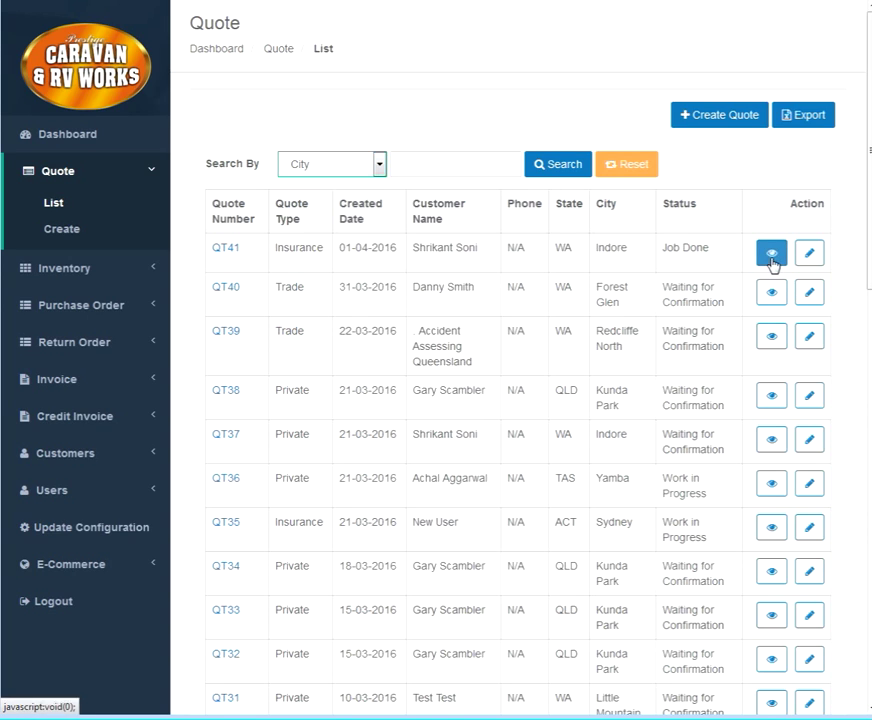
# Step: View quote QT41's full details, including labour lines and totals
pyautogui.click(771, 253)
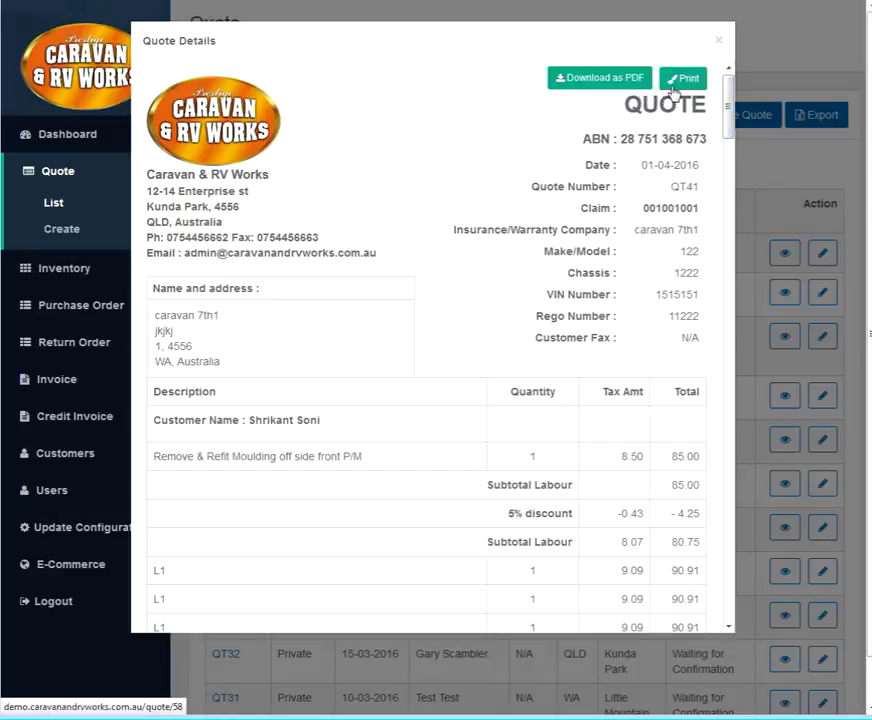
pyautogui.click(718, 39)
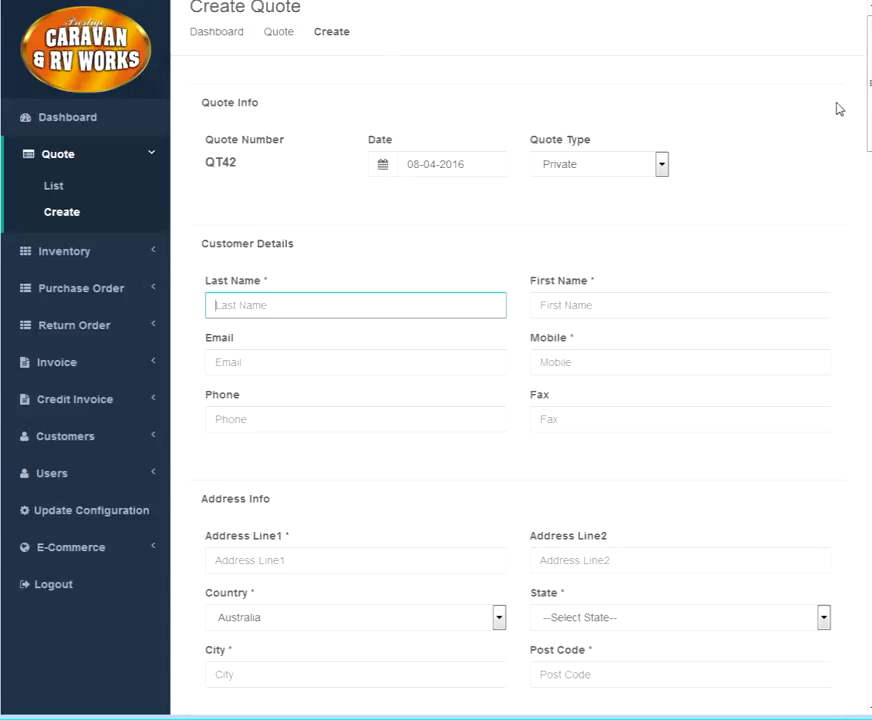
pyautogui.moveTo(763, 148)
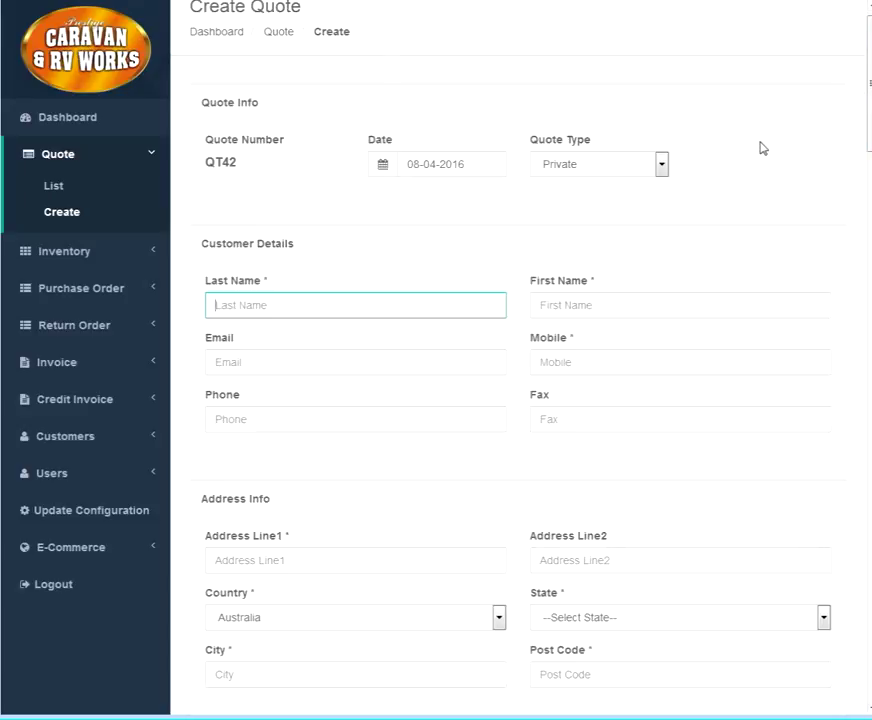
pyautogui.moveTo(461, 191)
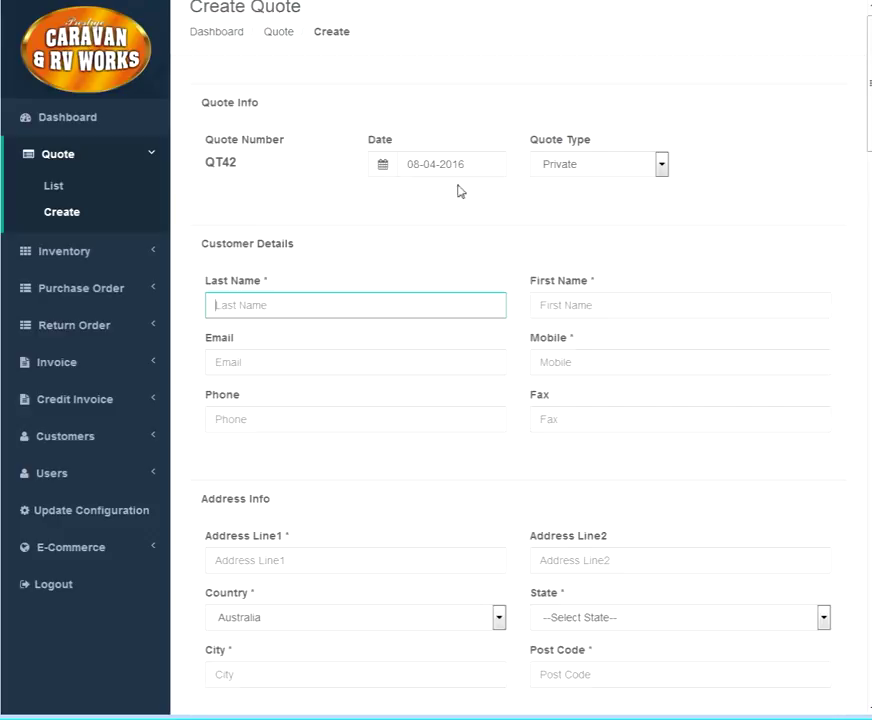
# Step: Check the 08-04-2016 date picker for new quote QT42 and keep Private as quote type
pyautogui.click(383, 167)
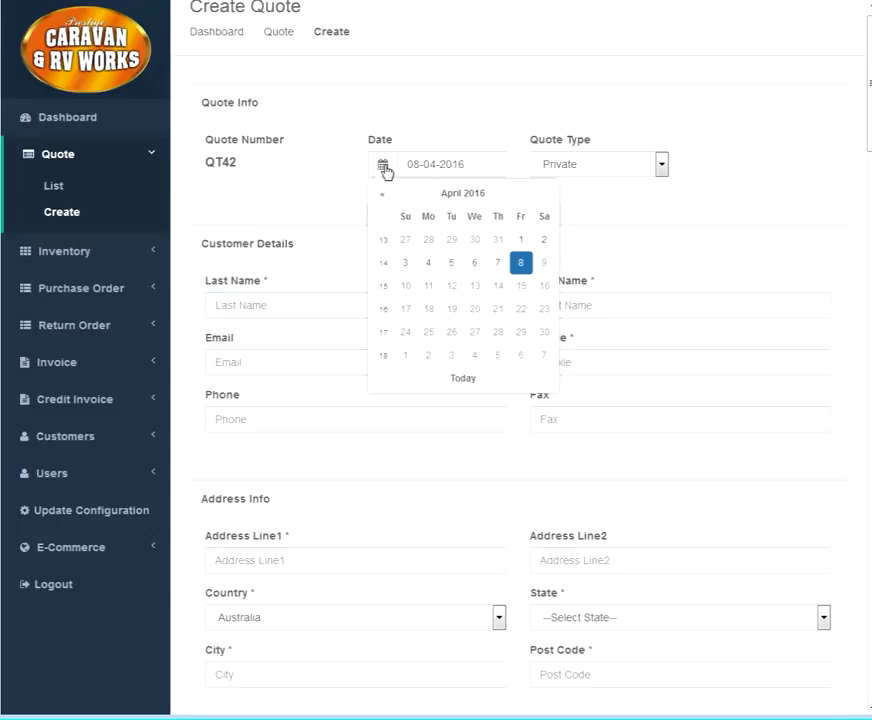
pyautogui.moveTo(668, 174)
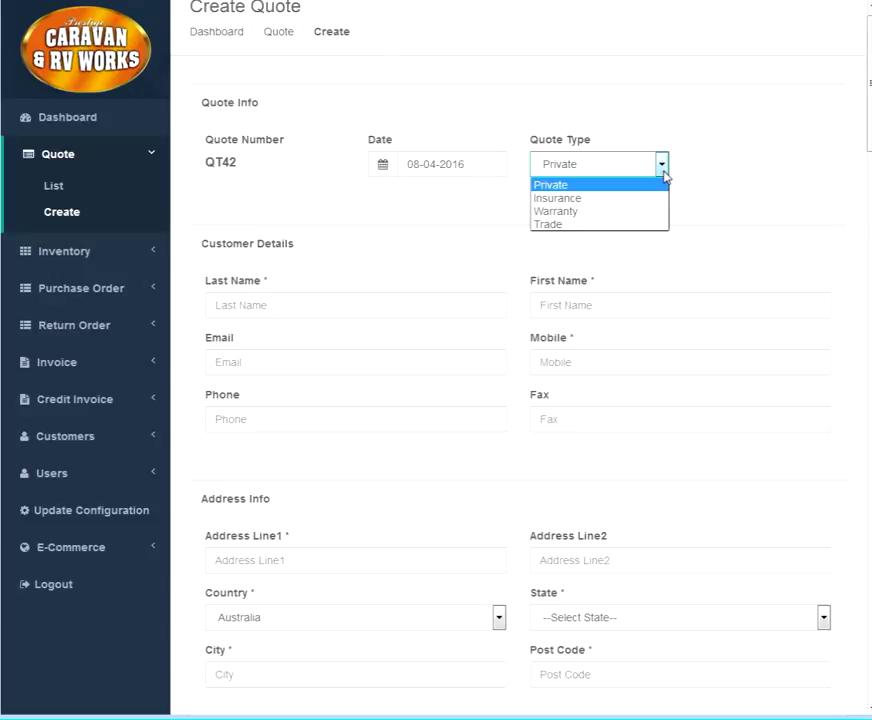
pyautogui.moveTo(652, 188)
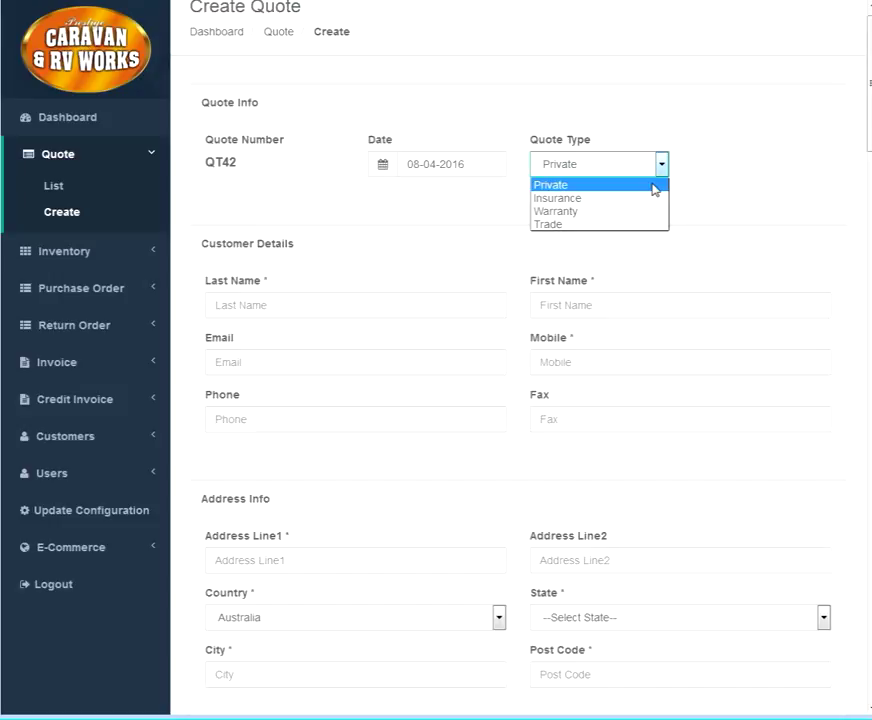
pyautogui.click(550, 184)
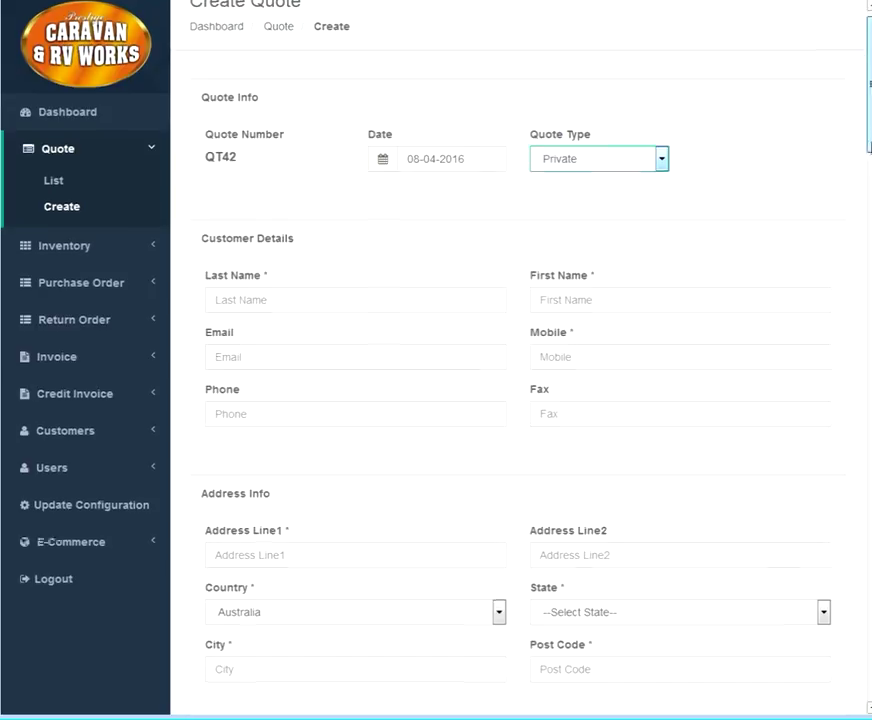
# Step: Switch QT42's quote type to Insurance, then back to Private
pyautogui.scroll(-3)
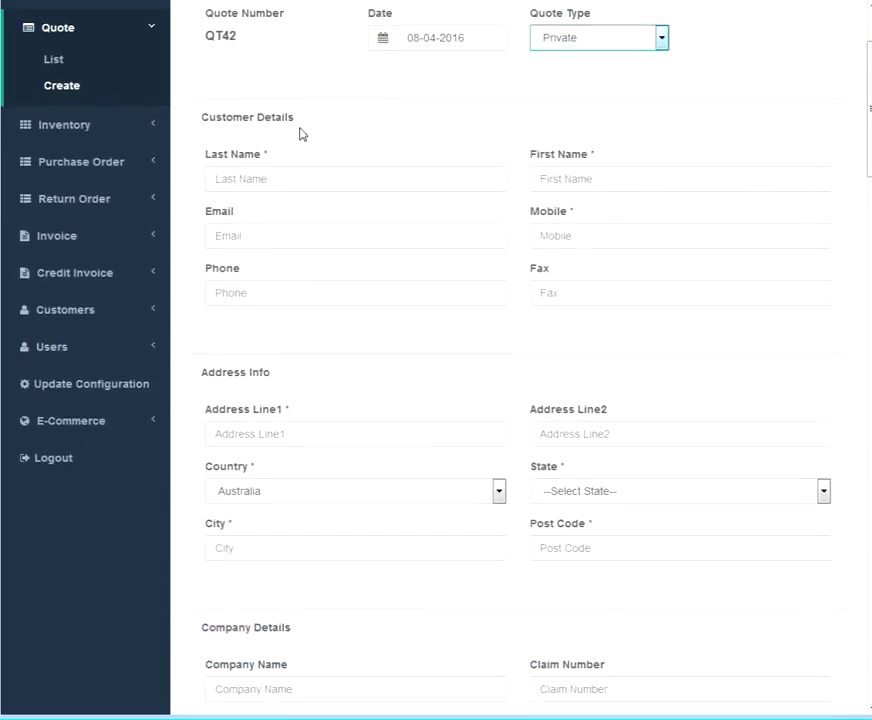
pyautogui.moveTo(293, 643)
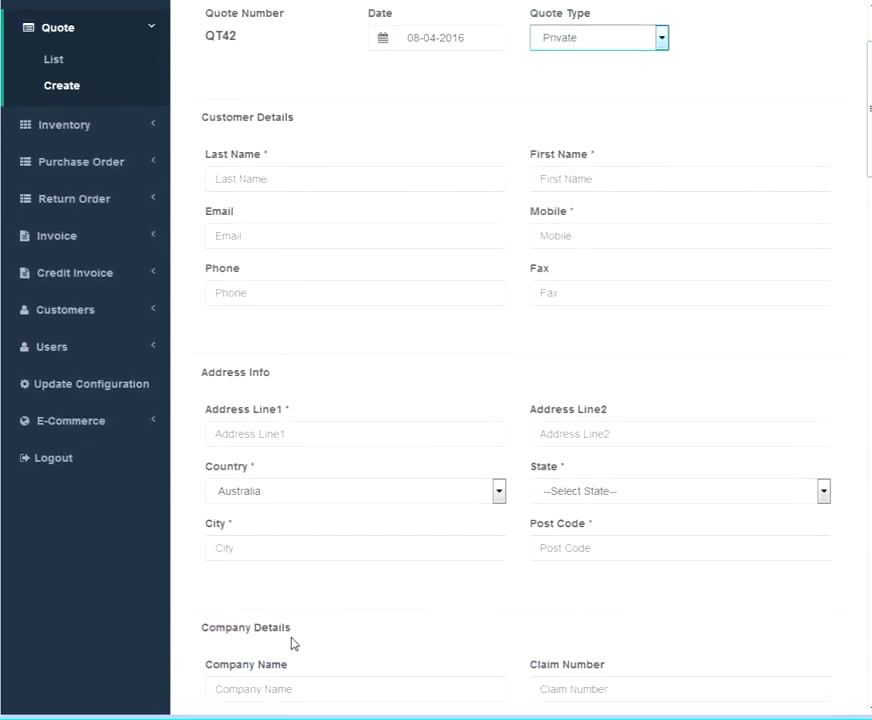
pyautogui.click(598, 37)
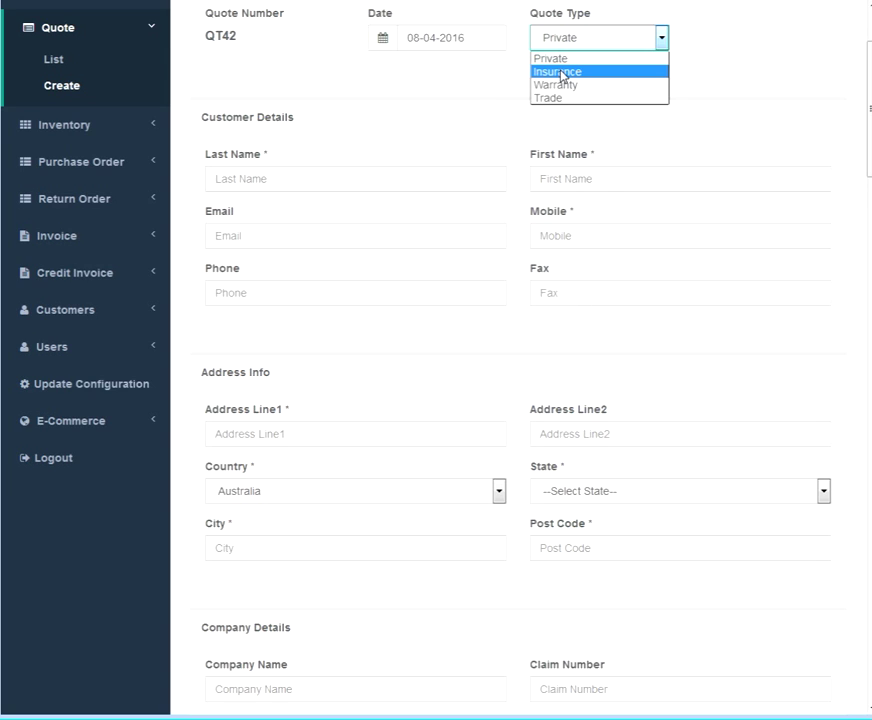
pyautogui.click(557, 71)
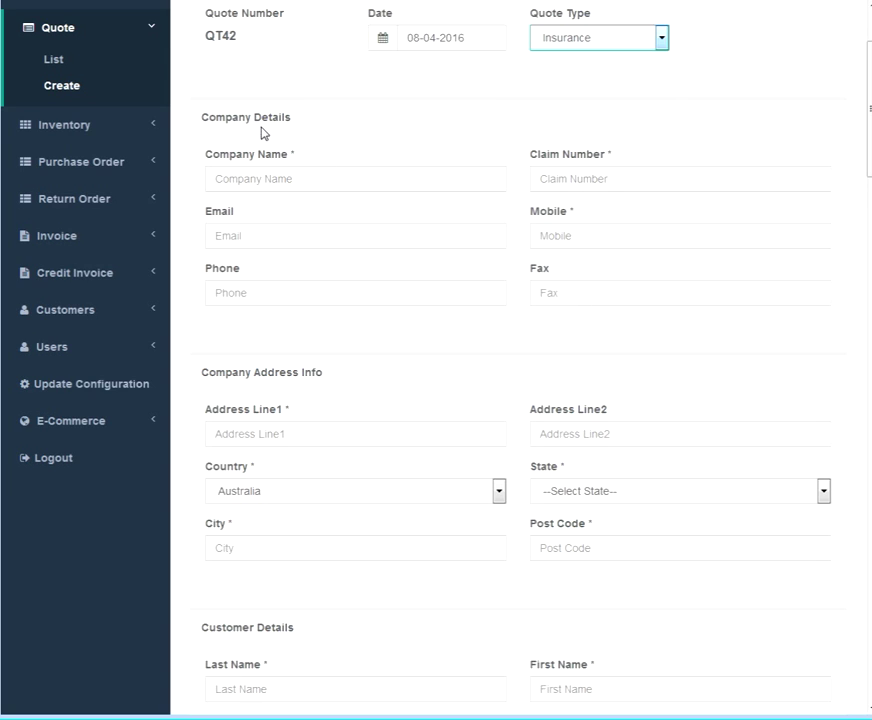
pyautogui.moveTo(186, 623)
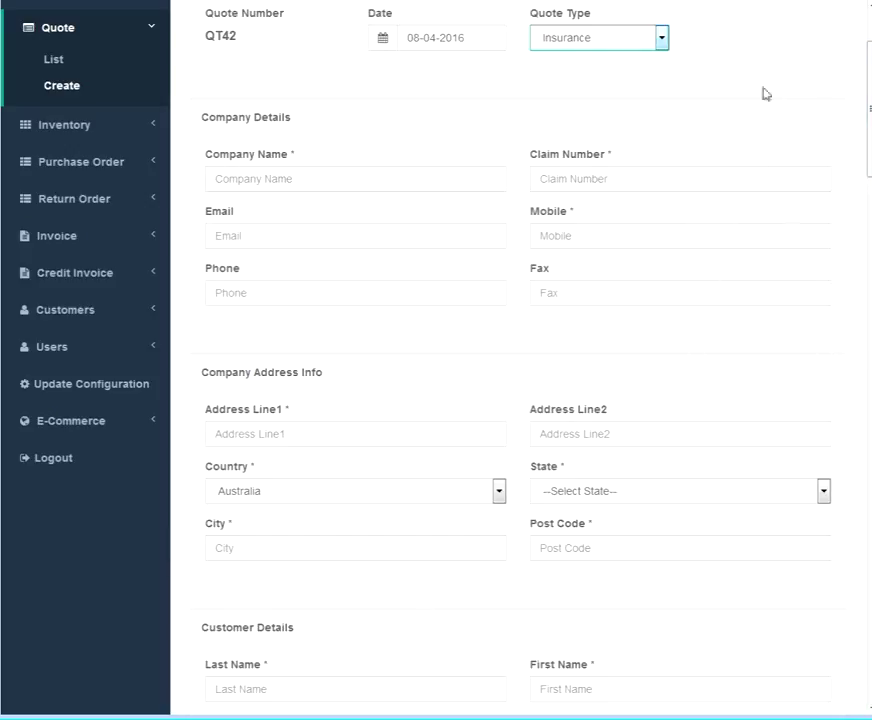
pyautogui.click(599, 37)
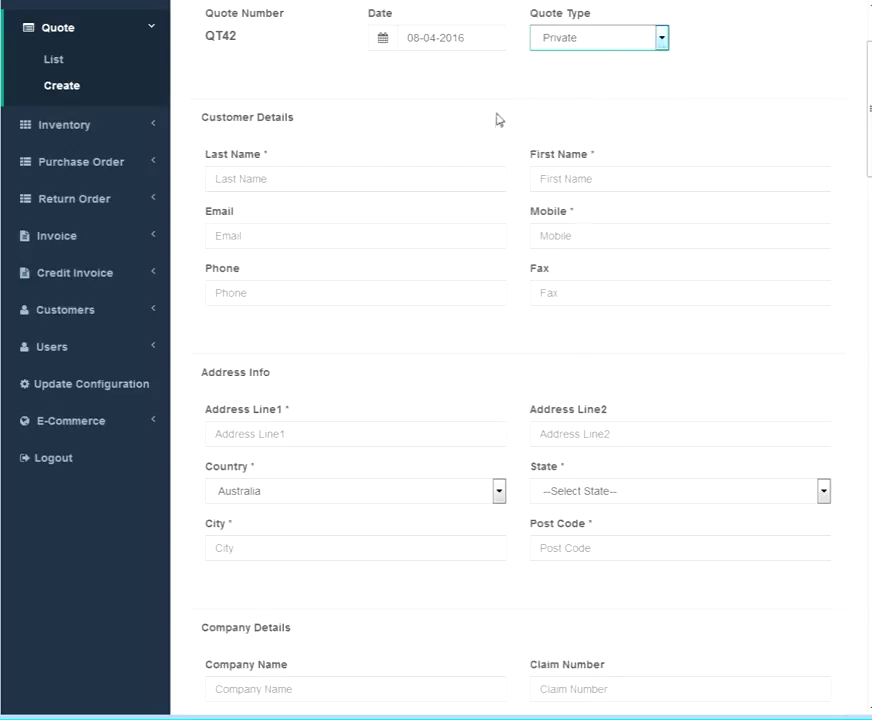
pyautogui.moveTo(445, 161)
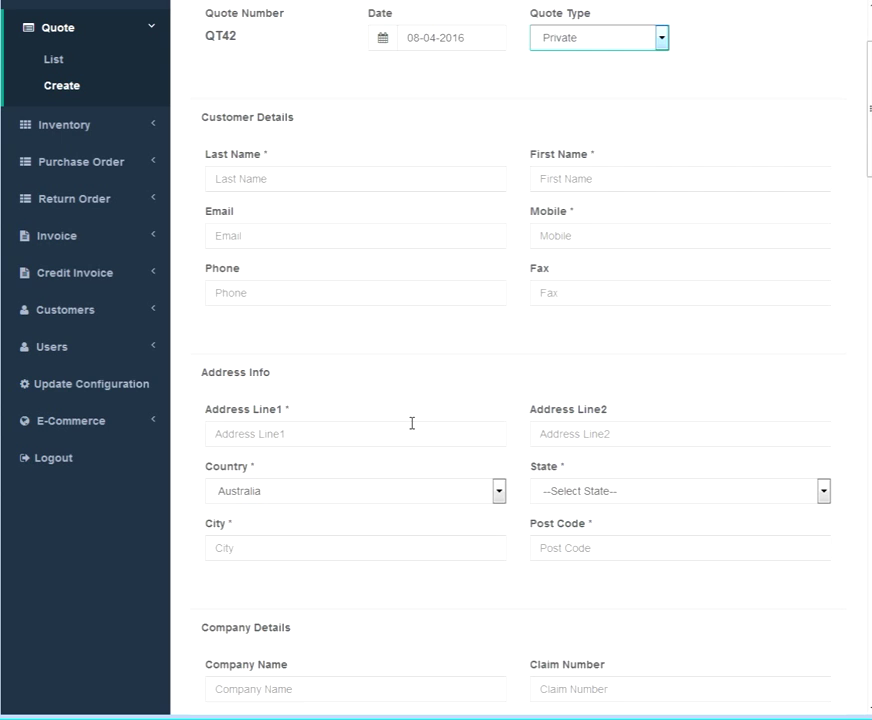
pyautogui.scroll(-3)
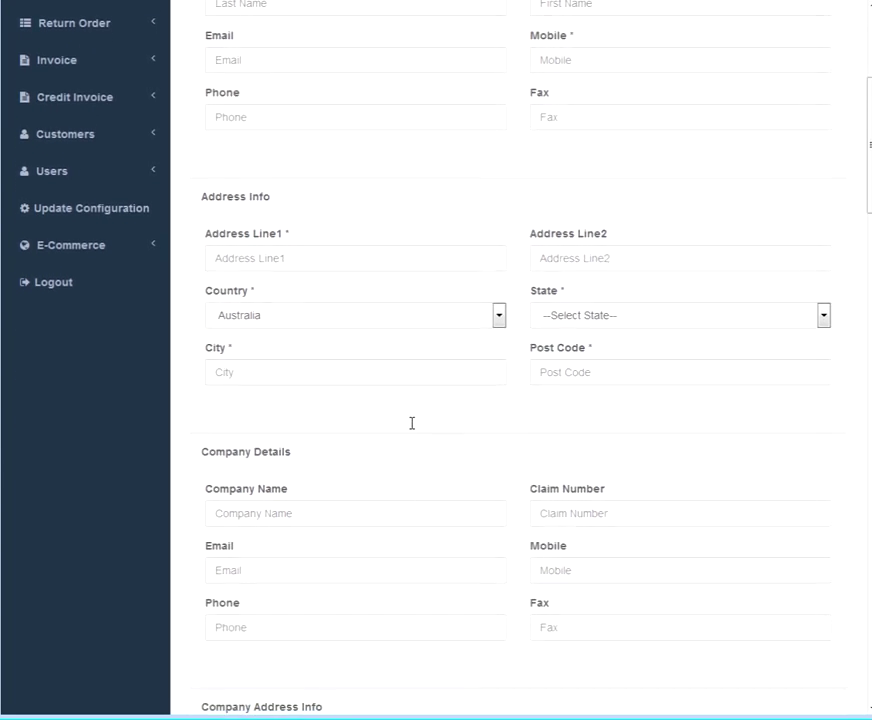
pyautogui.scroll(-3)
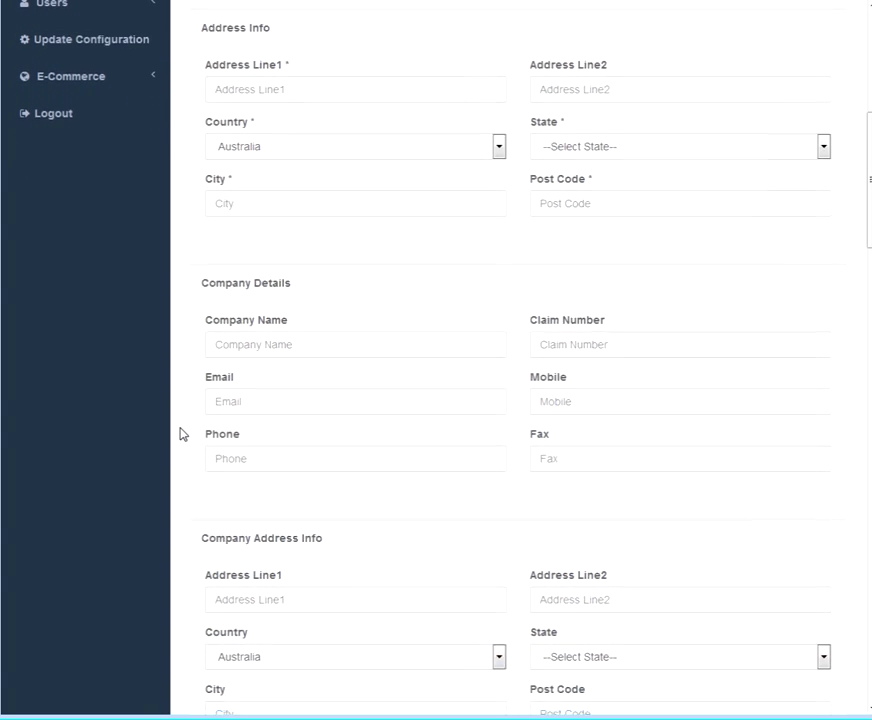
pyautogui.scroll(-3)
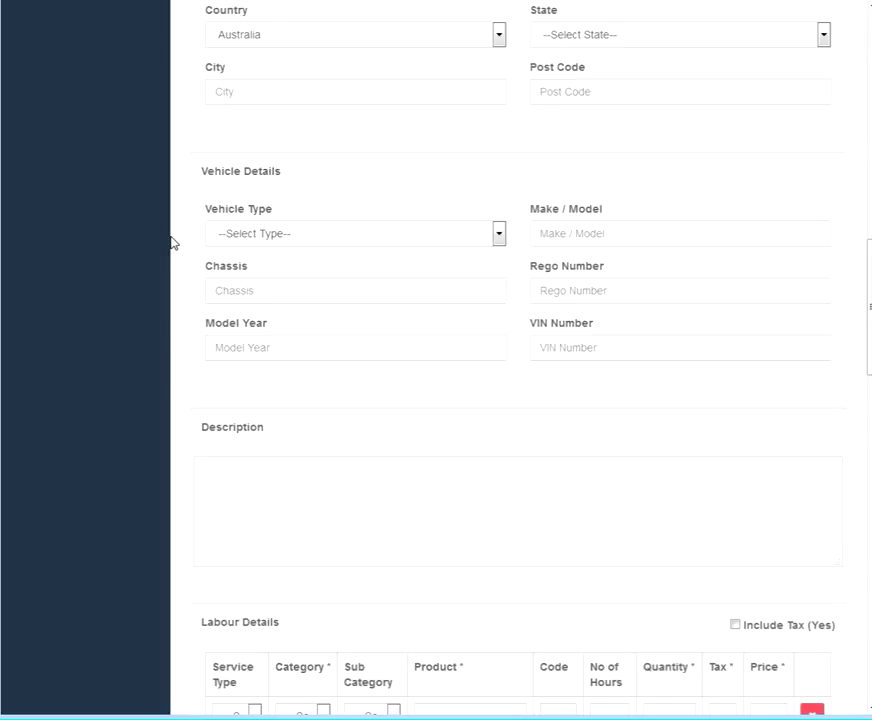
pyautogui.scroll(-3)
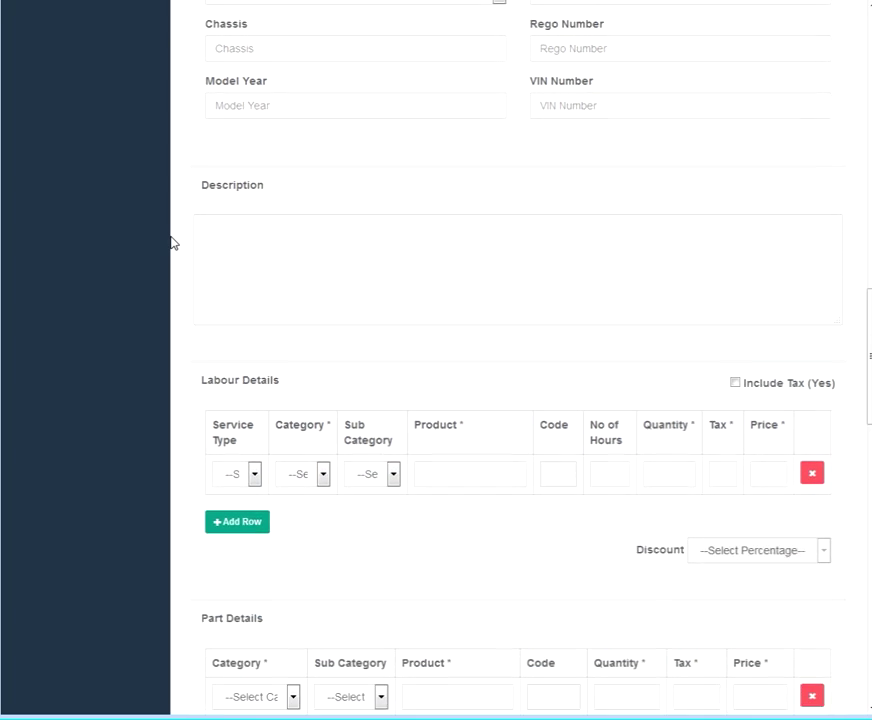
pyautogui.scroll(-3)
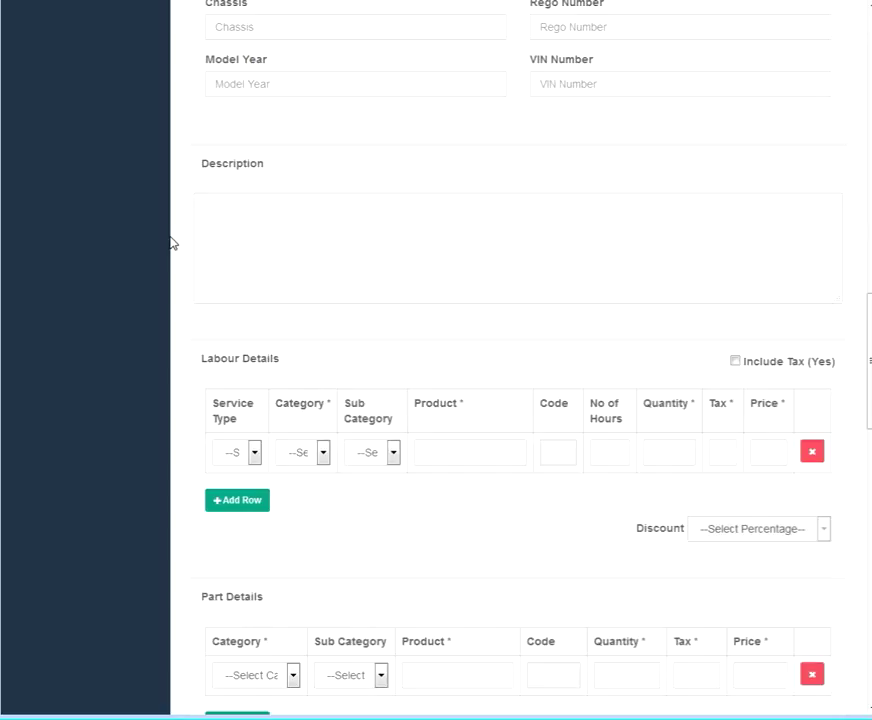
pyautogui.scroll(-3)
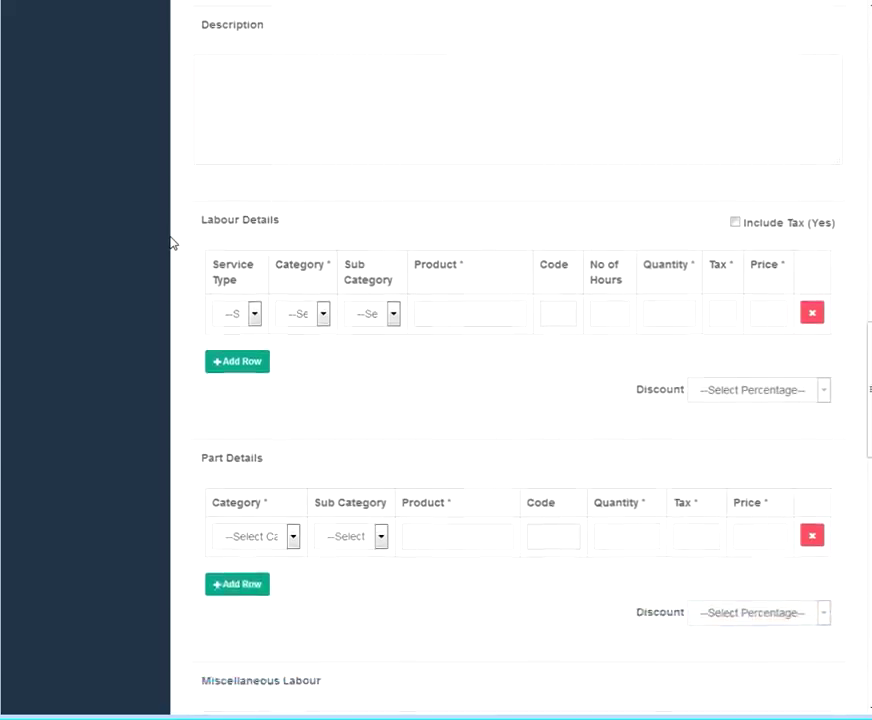
pyautogui.scroll(-3)
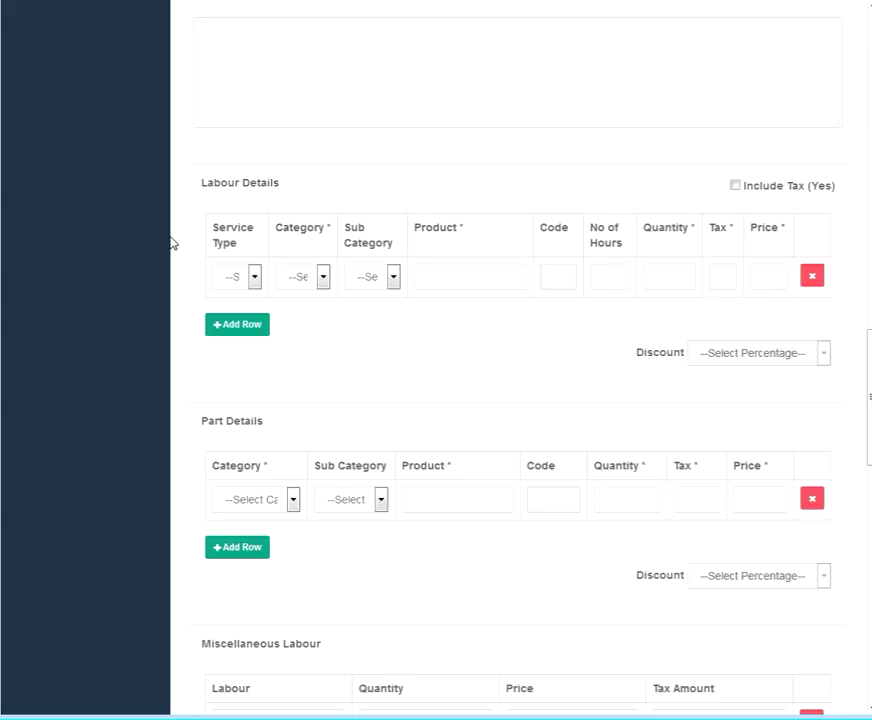
pyautogui.scroll(-3)
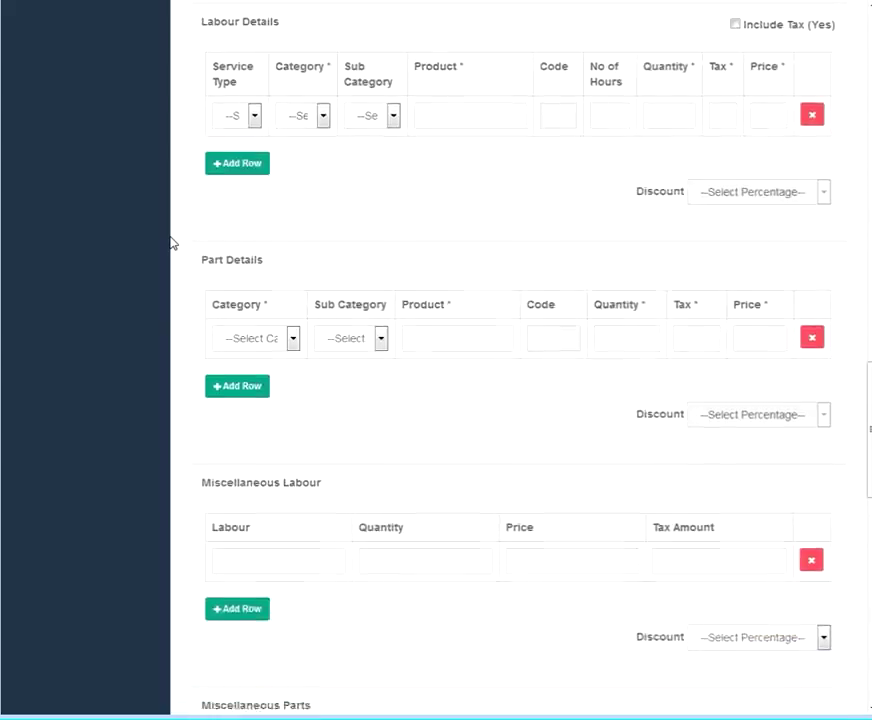
pyautogui.scroll(-3)
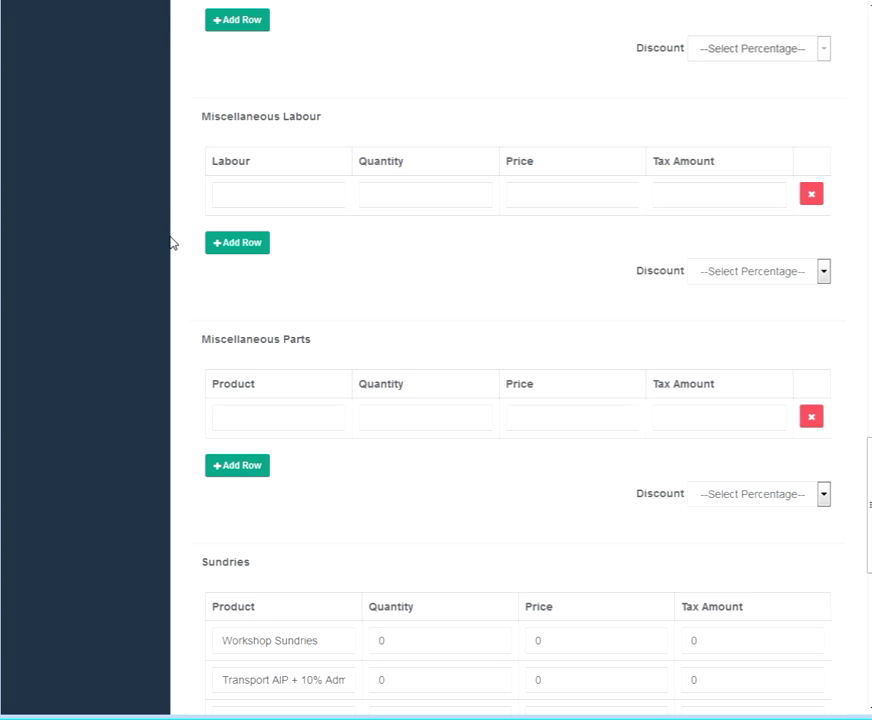
pyautogui.scroll(-3)
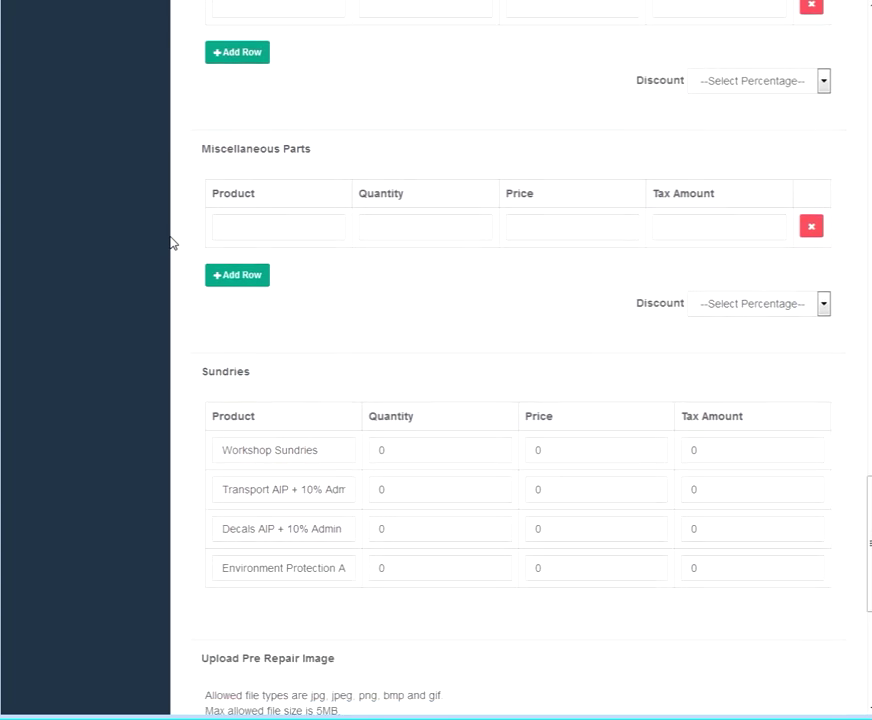
pyautogui.scroll(-3)
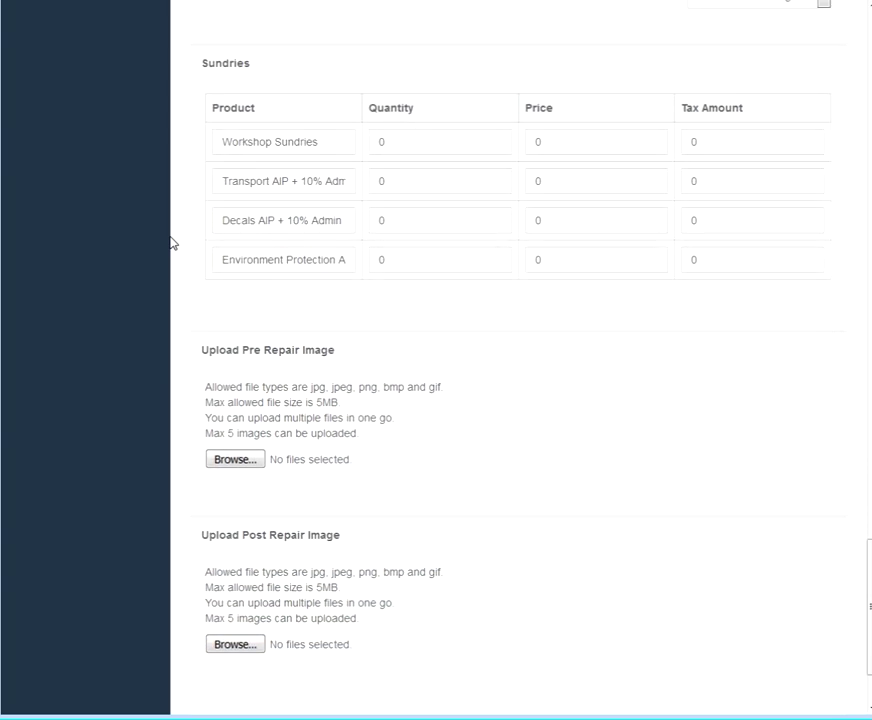
pyautogui.scroll(-3)
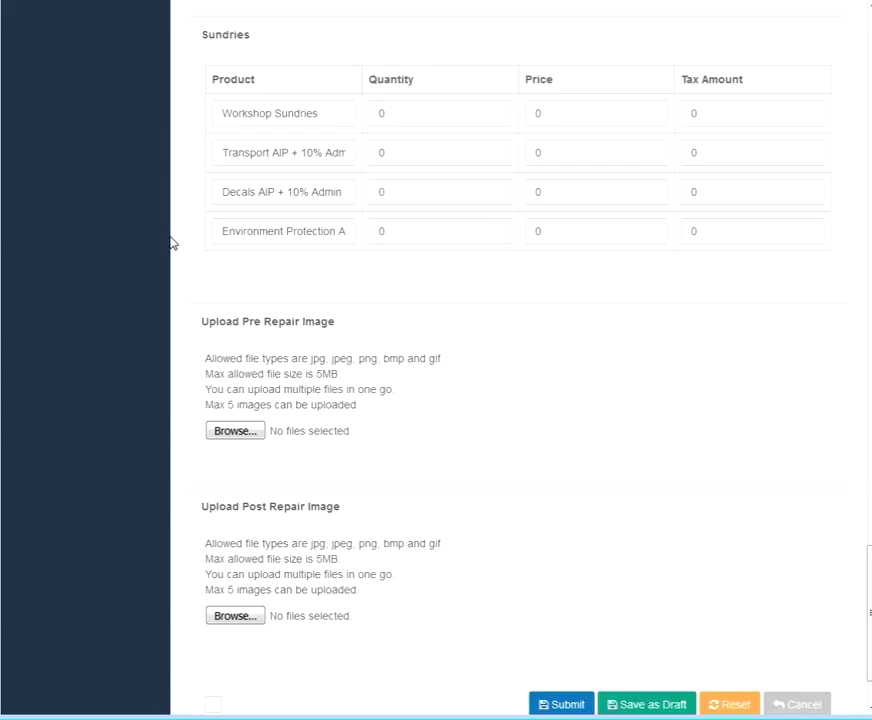
pyautogui.scroll(-3)
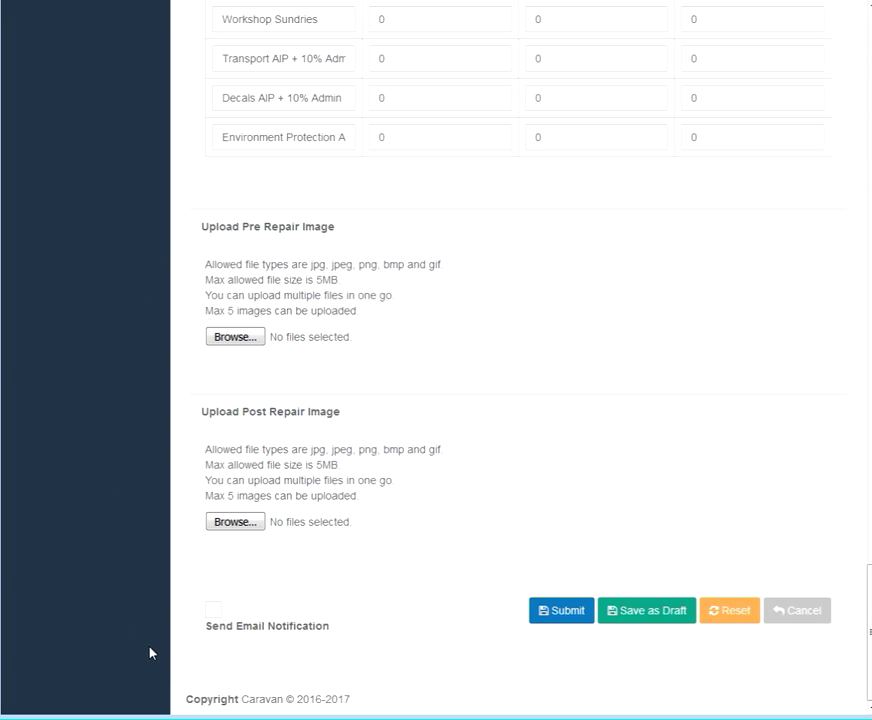
pyautogui.scroll(3)
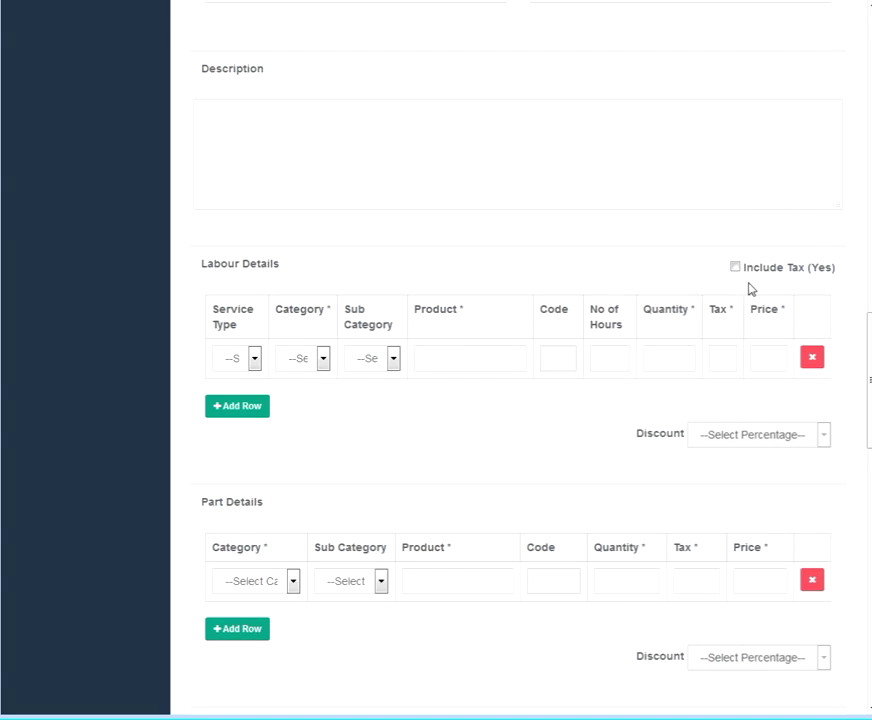
pyautogui.moveTo(755, 287)
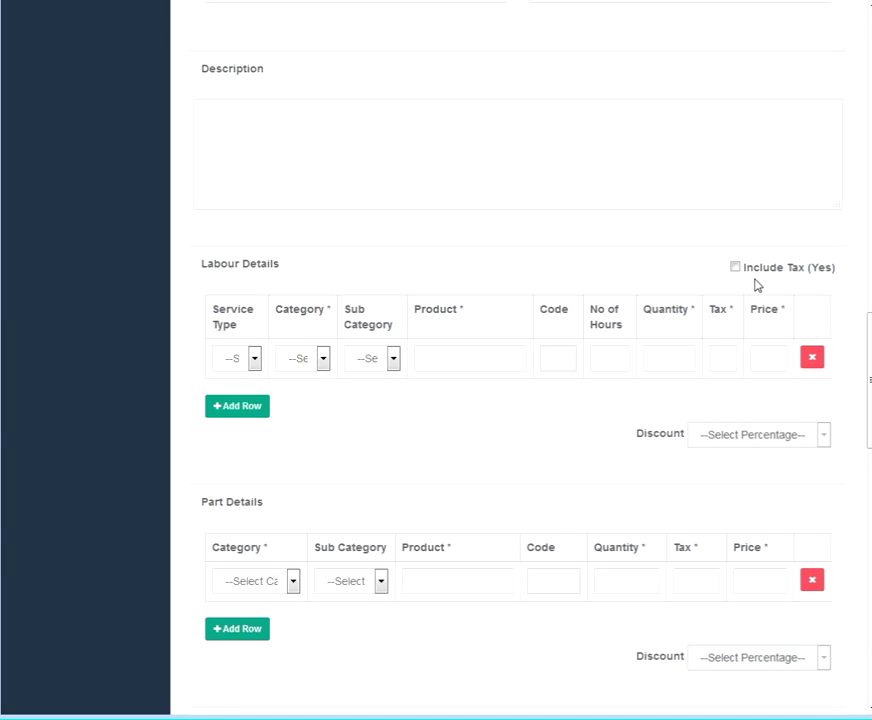
pyautogui.scroll(-3)
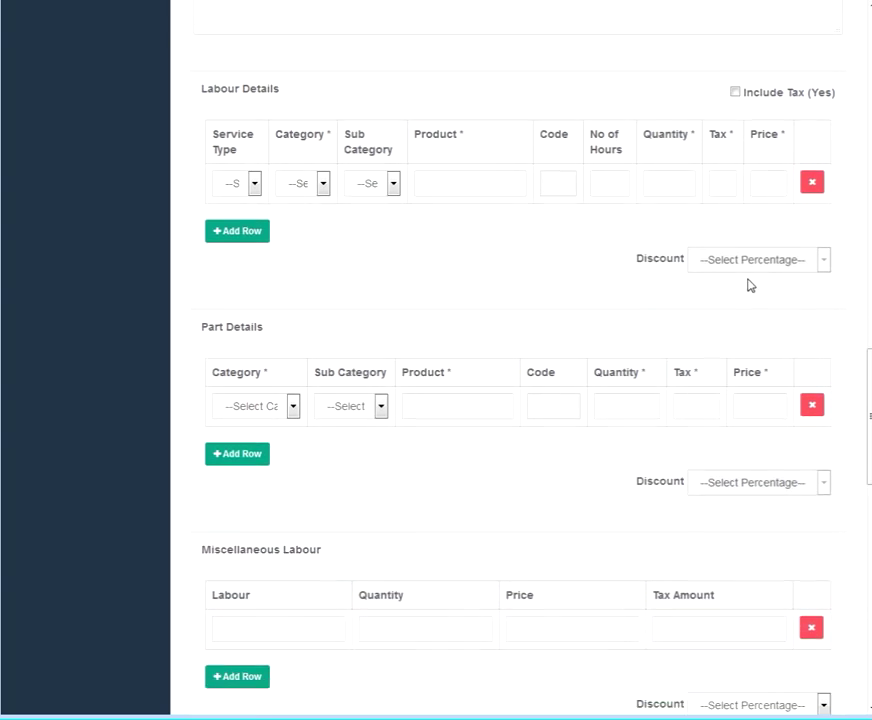
pyautogui.scroll(-3)
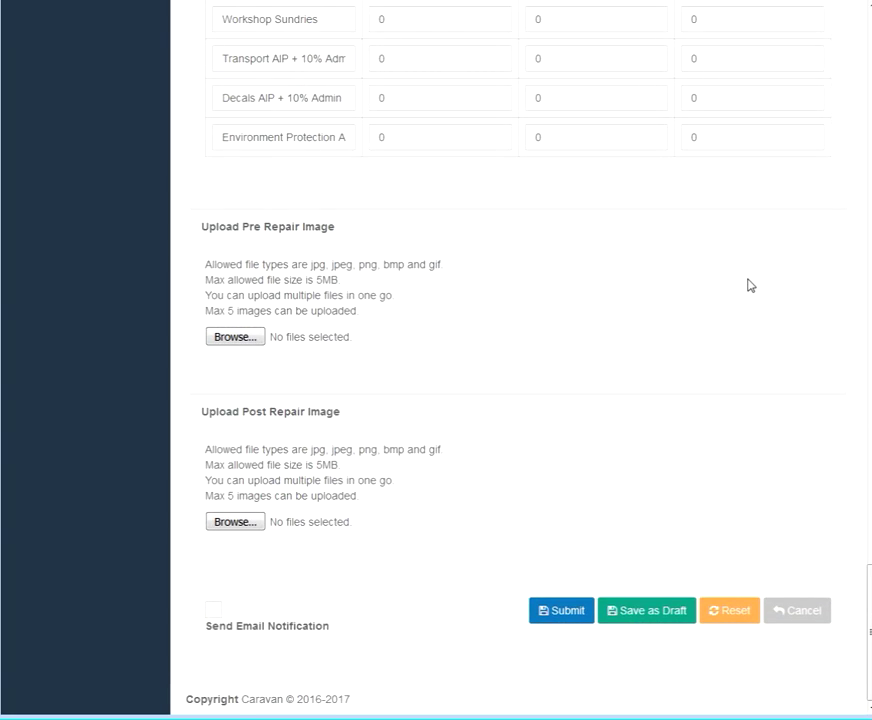
pyautogui.moveTo(475, 426)
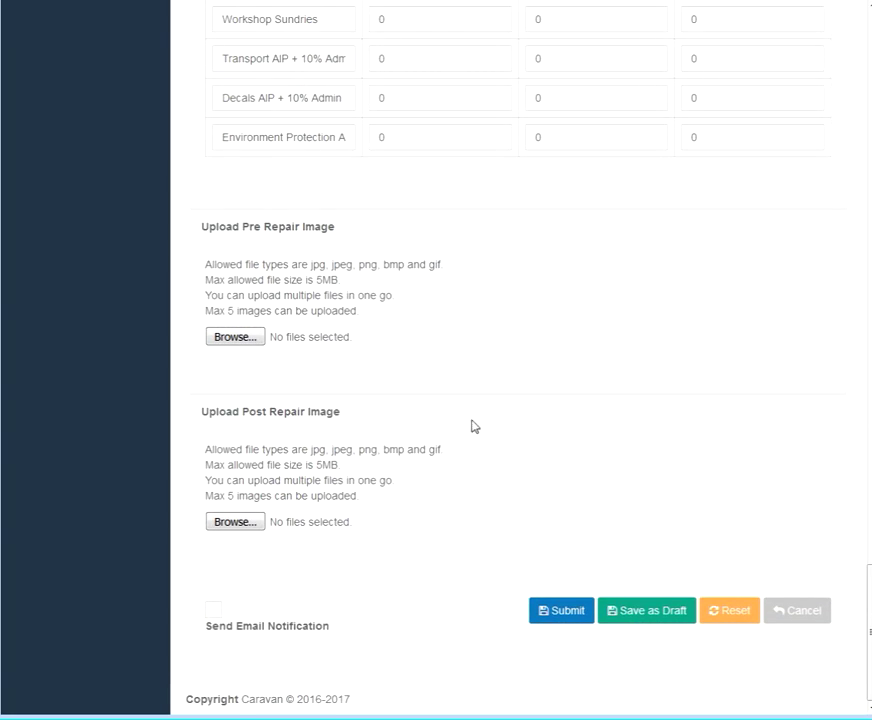
pyautogui.moveTo(325, 645)
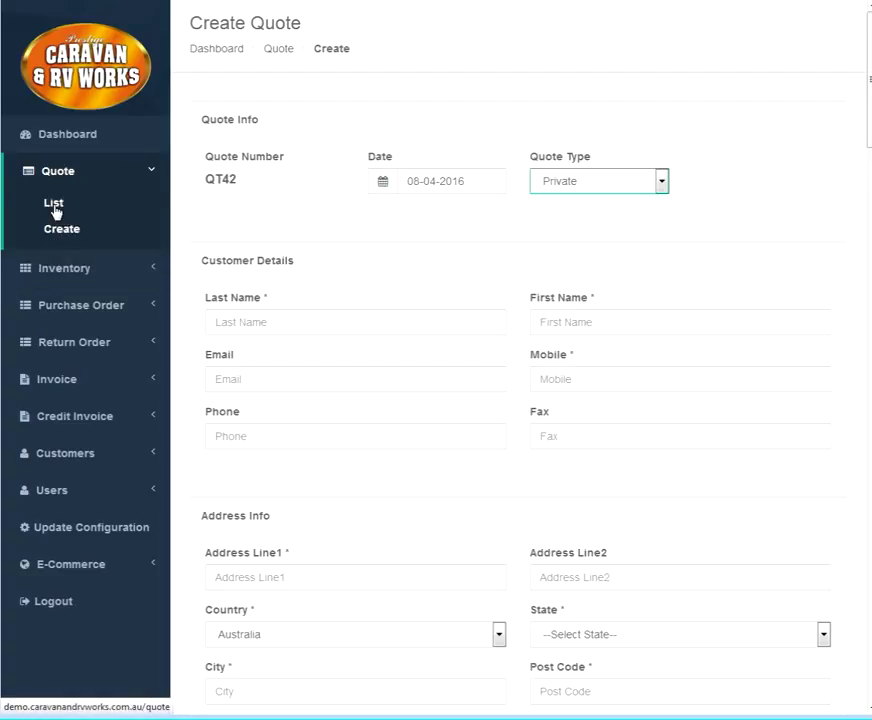
pyautogui.click(53, 203)
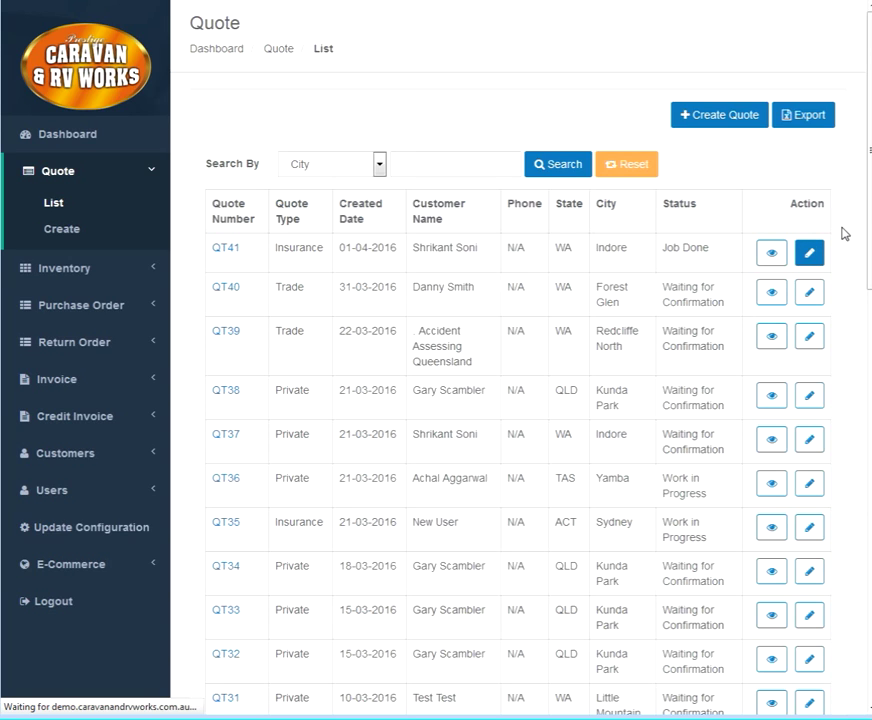
# Step: Open QT41's edit form and scroll down to its customer details
pyautogui.click(808, 252)
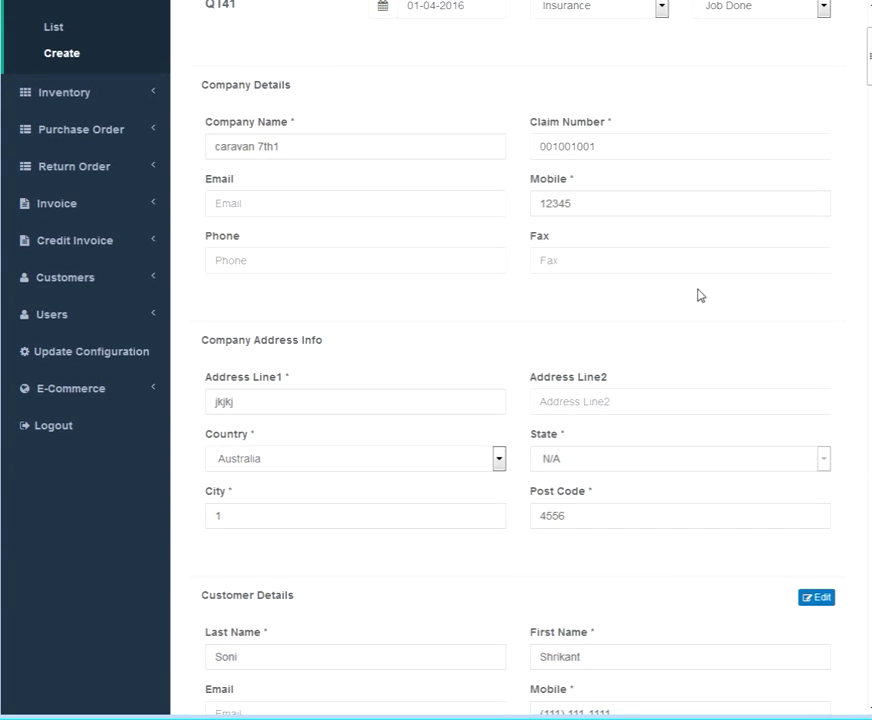
pyautogui.scroll(-3)
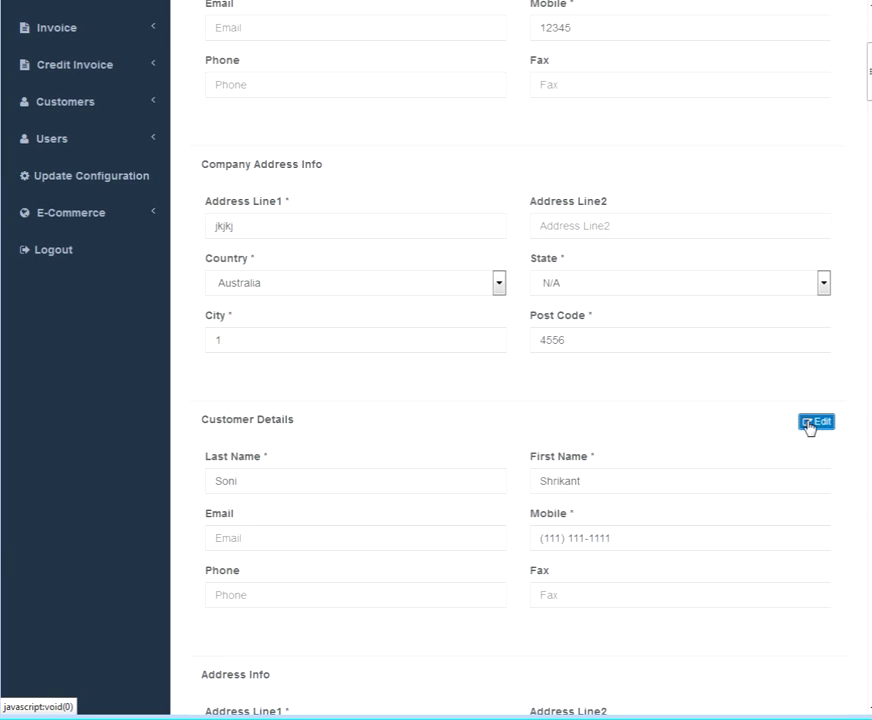
pyautogui.moveTo(823, 403)
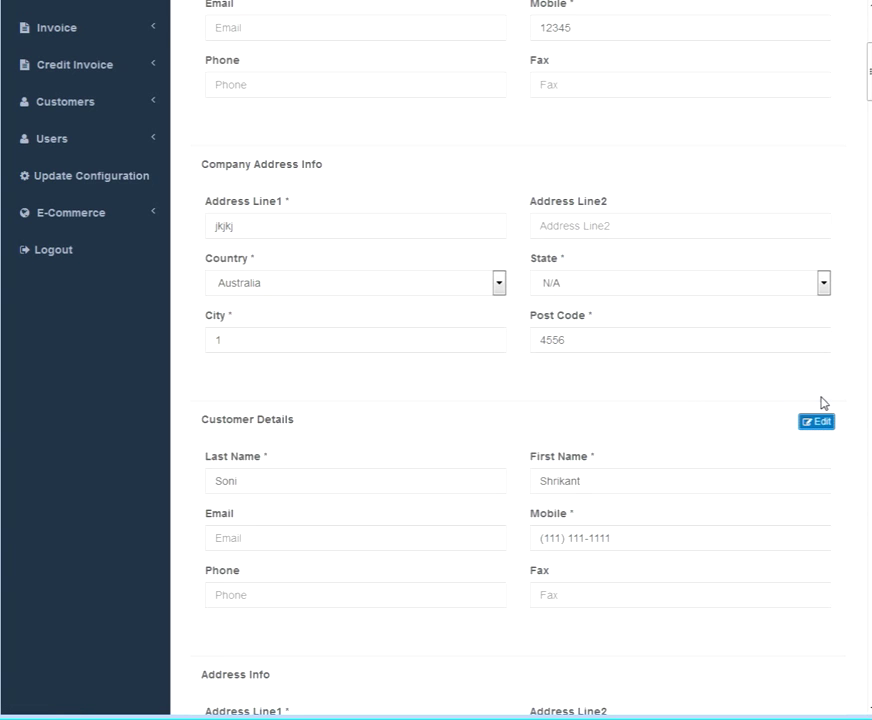